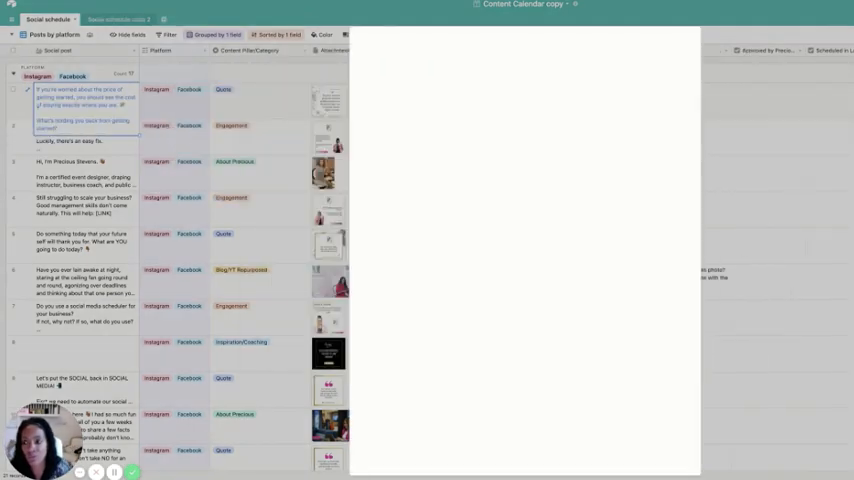
Step: Expand the first post's record to see its caption, platforms, category, image and date
click(90, 98)
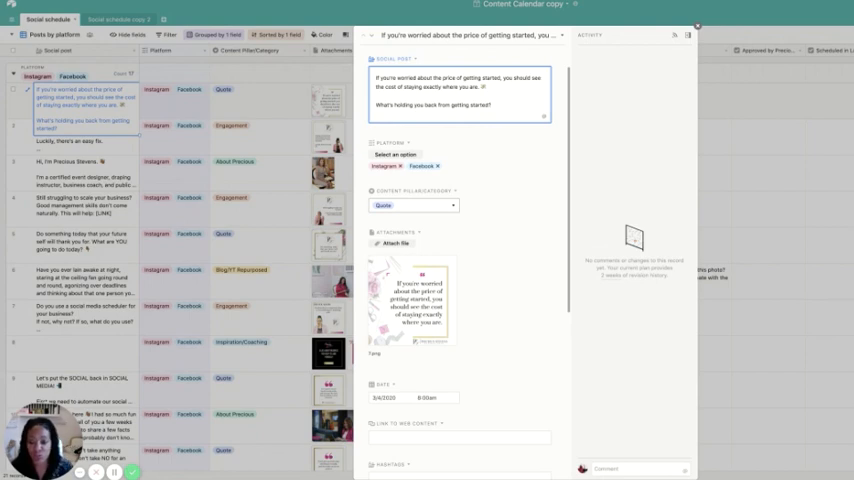
scroll(down, 3)
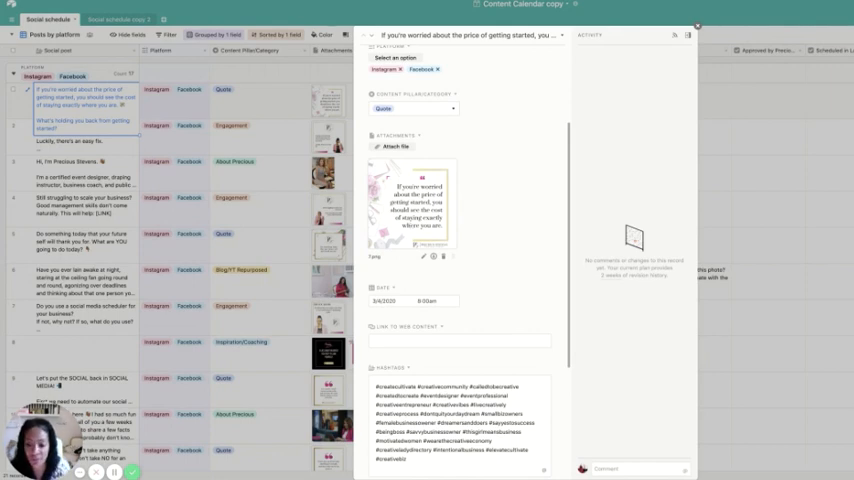
scroll(down, 3)
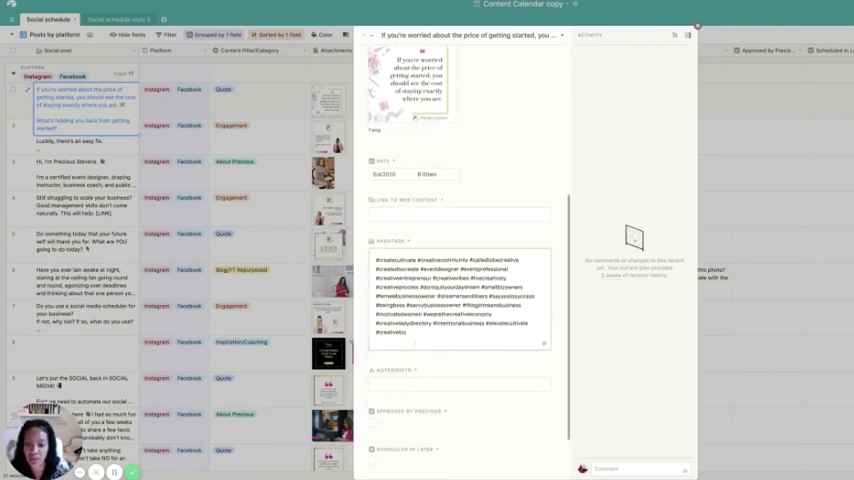
scroll(down, 3)
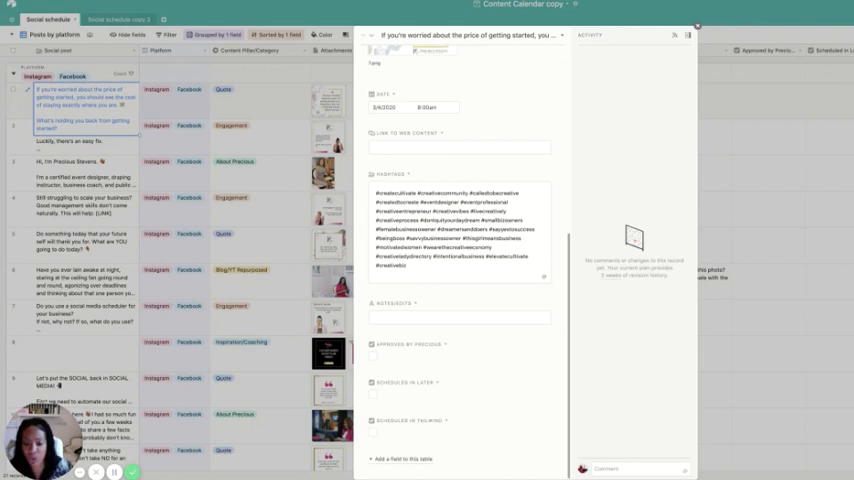
Step: Tick the Approved checkbox on the first post's expanded record
click(375, 357)
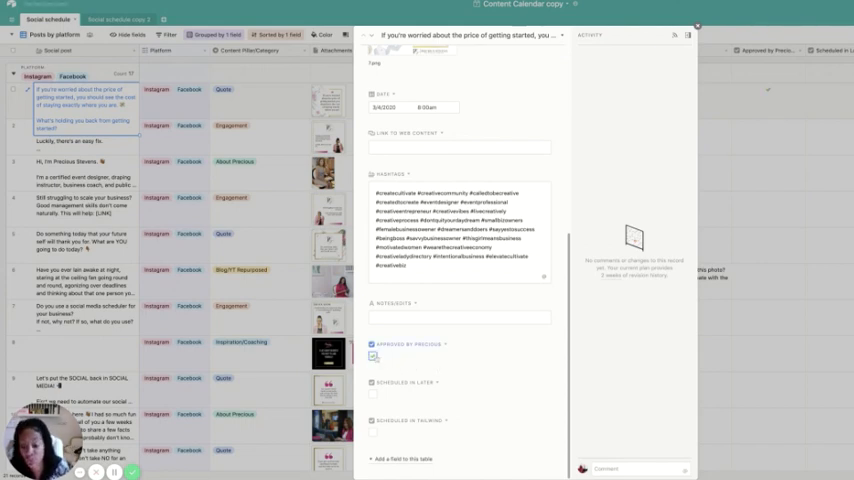
click(377, 356)
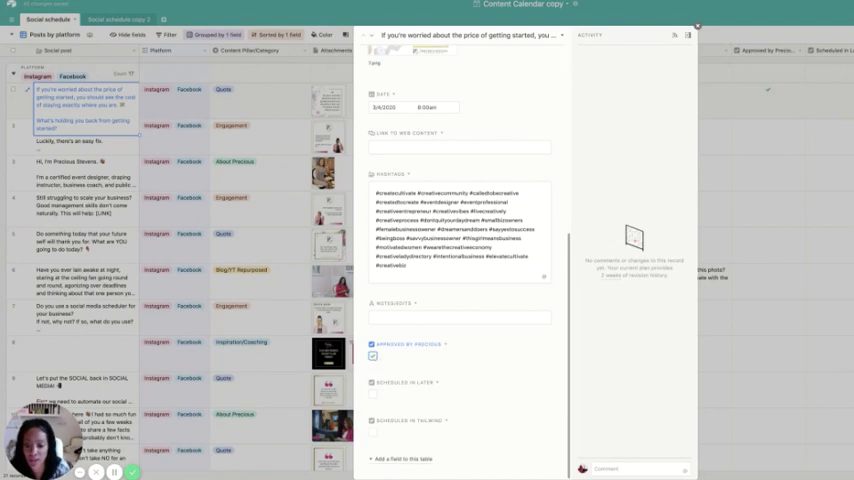
click(378, 357)
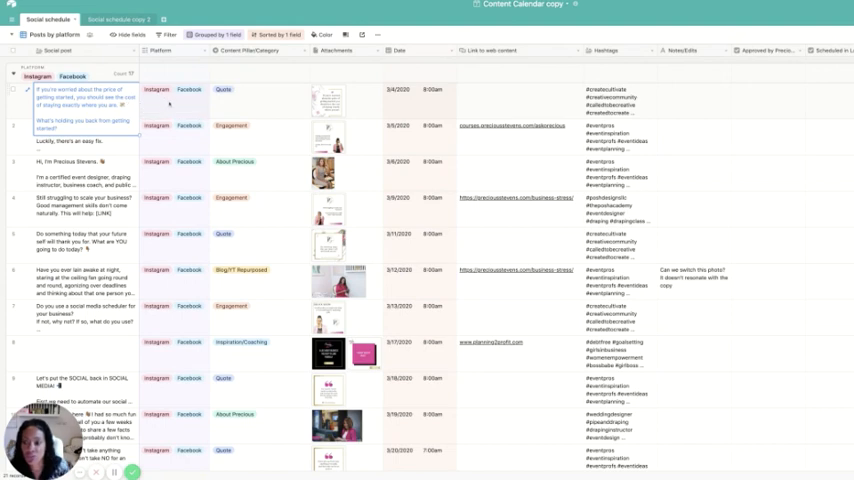
mouse_move(186, 98)
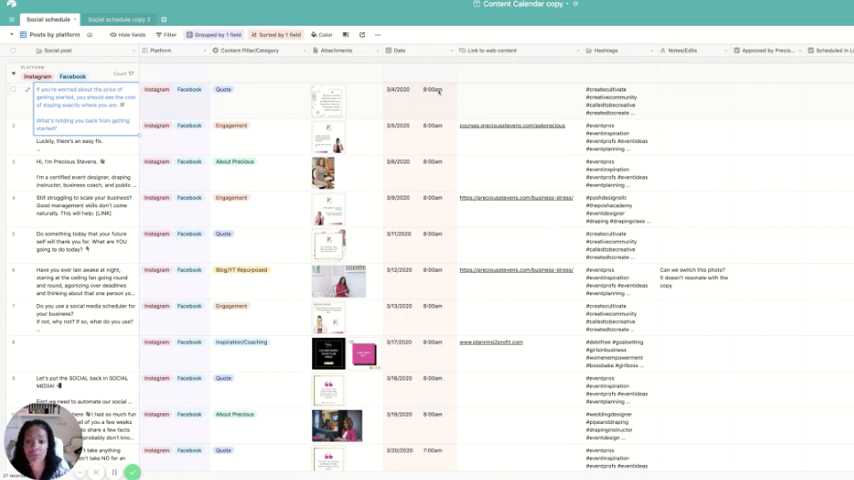
mouse_move(485, 100)
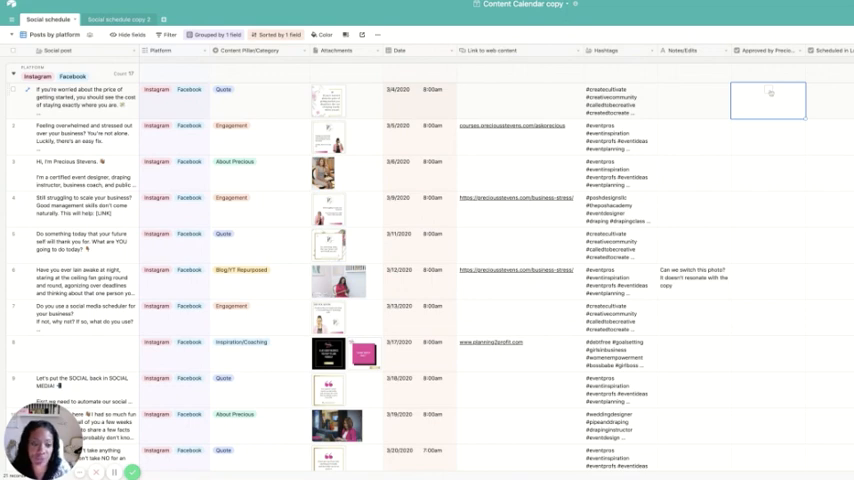
click(768, 91)
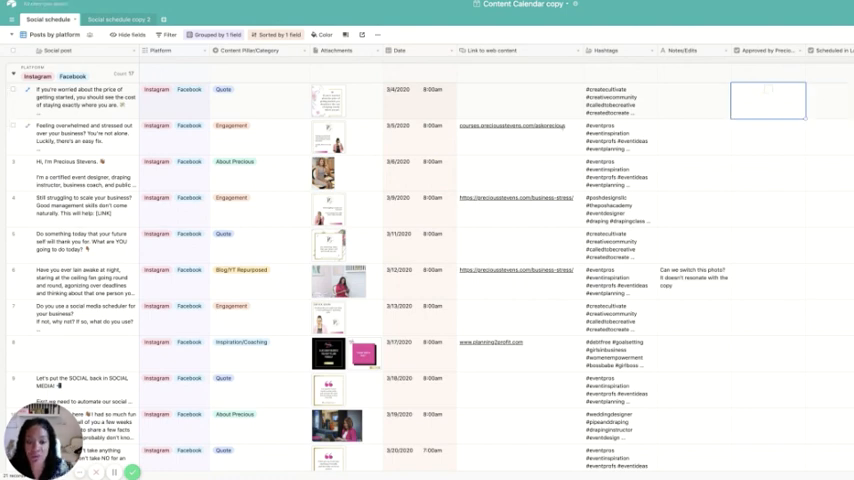
Step: Scroll the grid down to the Pinterest group of four pin posts
scroll(down, 3)
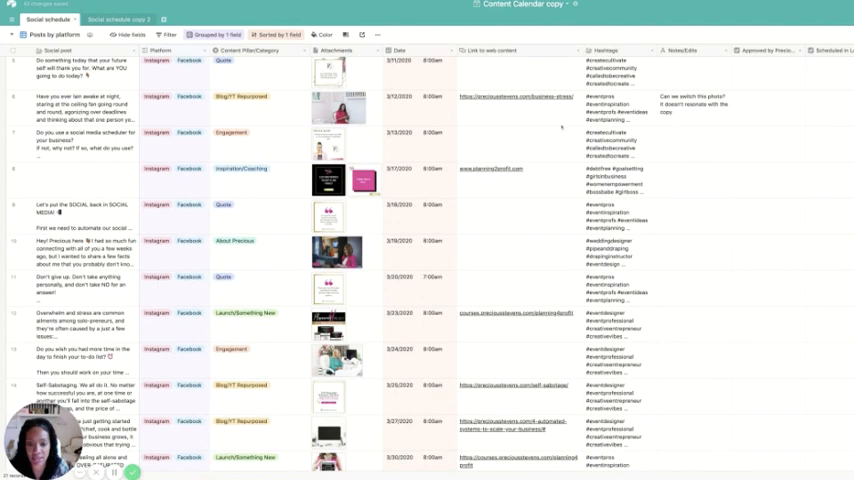
scroll(down, 3)
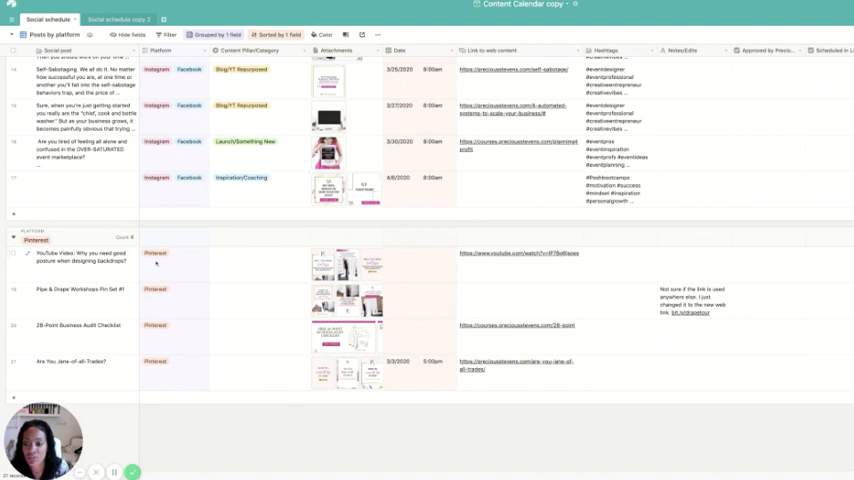
mouse_move(268, 267)
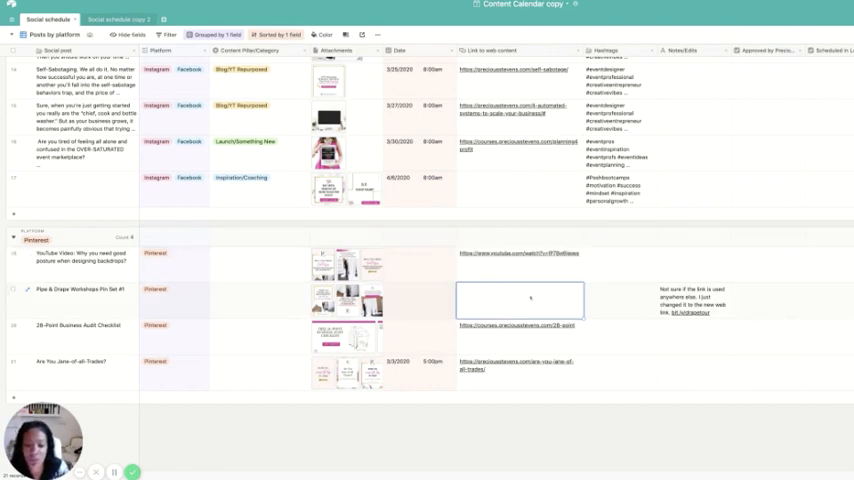
Step: Select a Pinterest cell and scroll back to the Instagram/Facebook posts
click(620, 263)
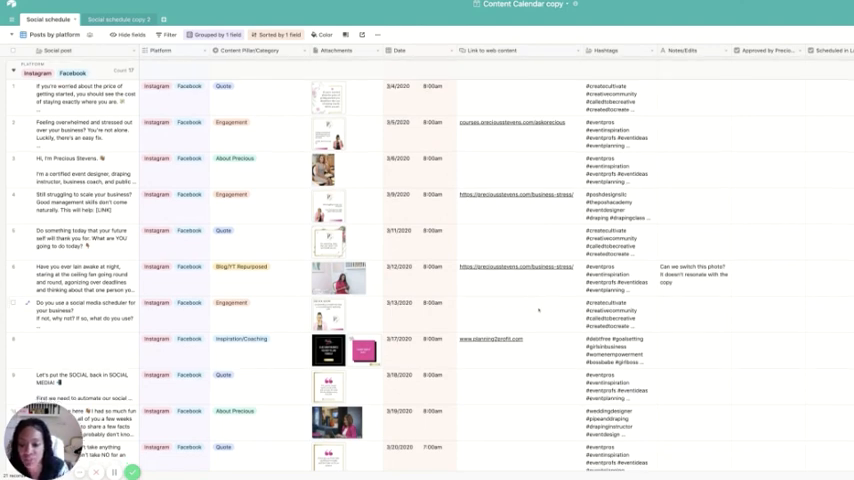
scroll(down, 3)
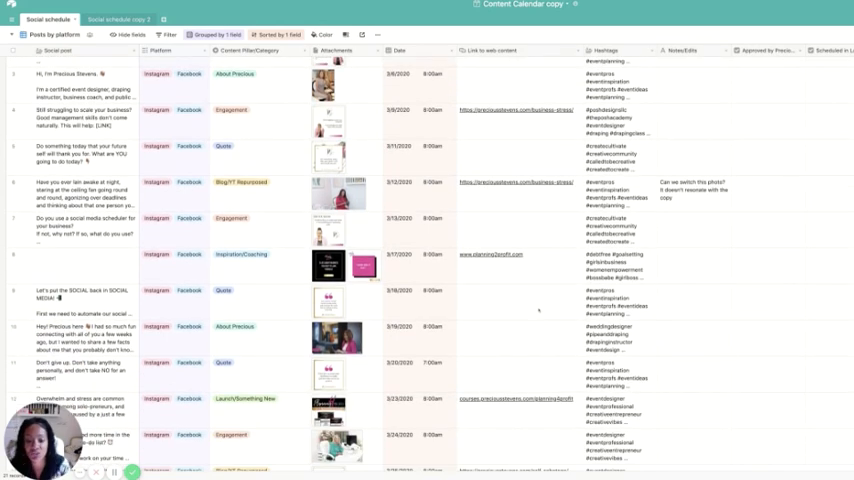